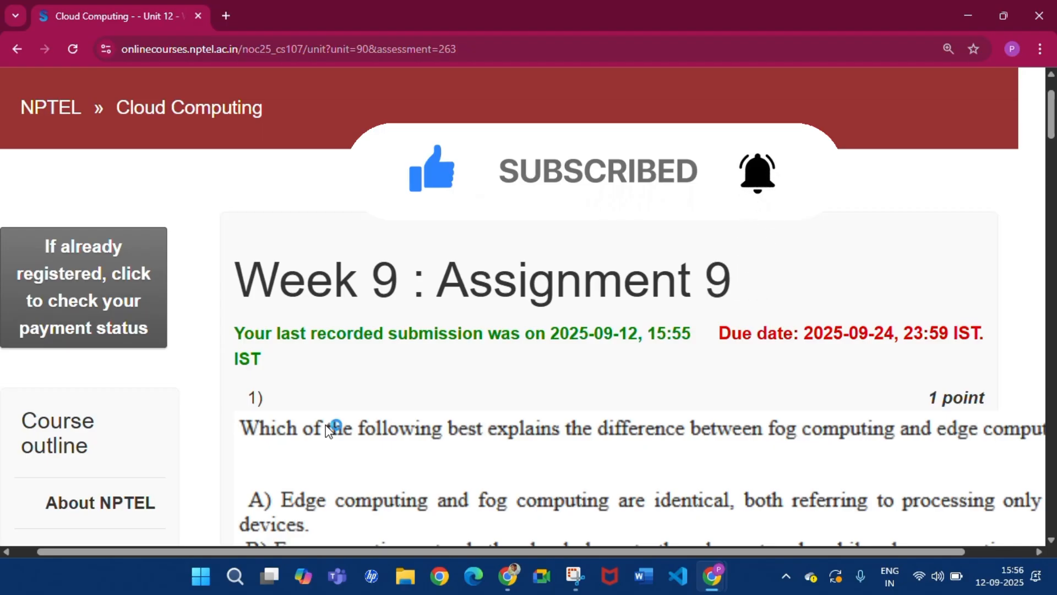
# Scroll down through the assignment past questions 6 and 7
pyautogui.scroll(-3)
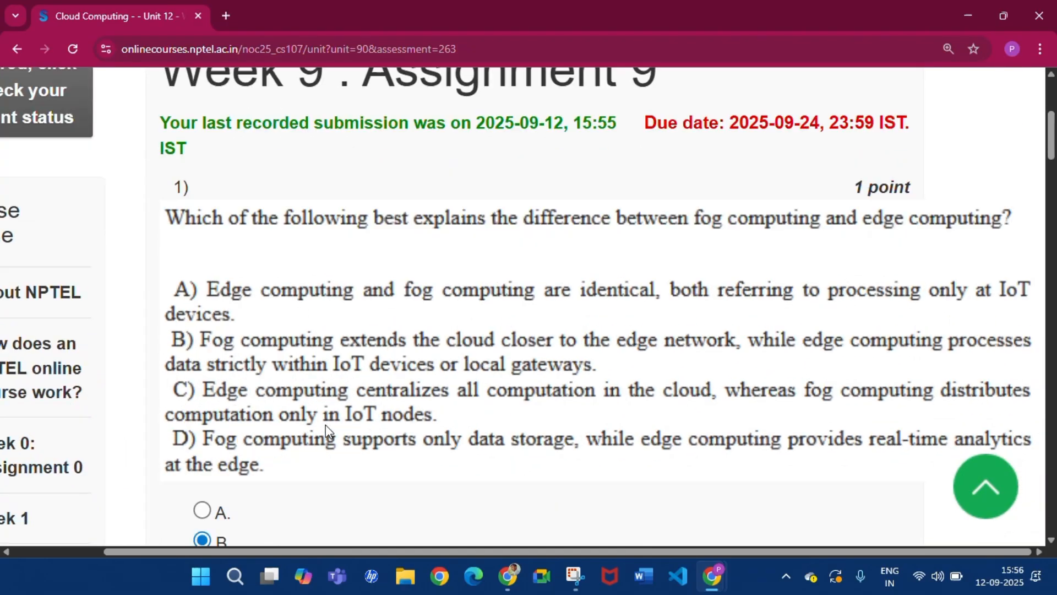
pyautogui.scroll(-3)
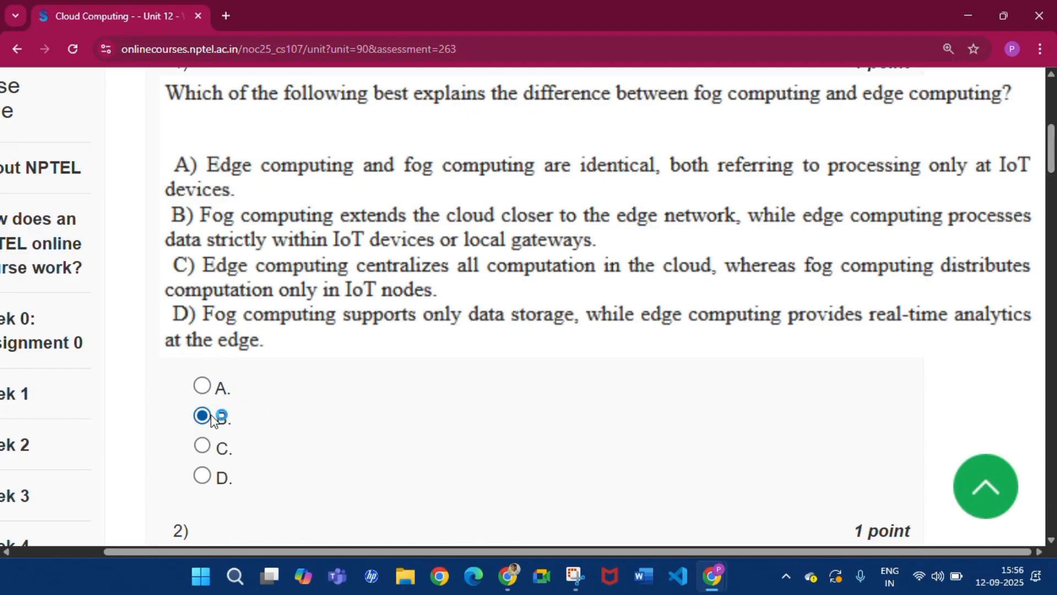
pyautogui.moveTo(473, 242)
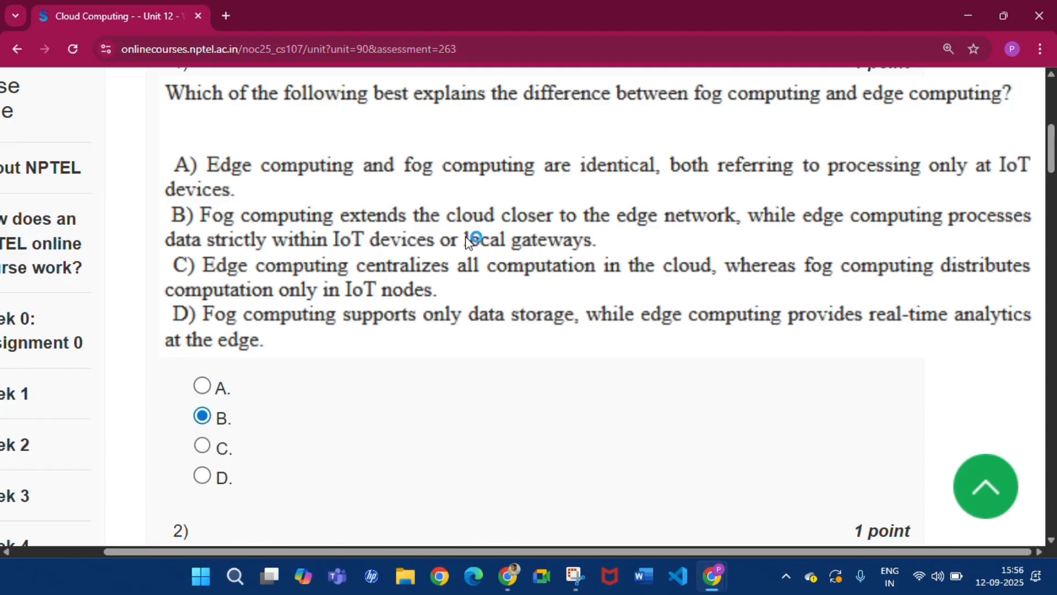
pyautogui.moveTo(786, 234)
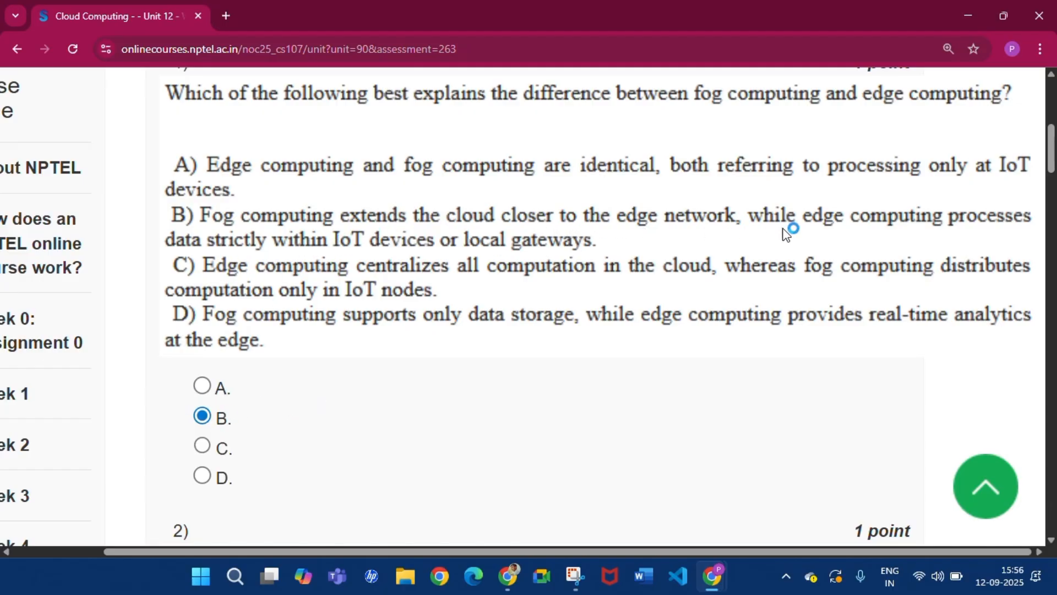
pyautogui.moveTo(260, 261)
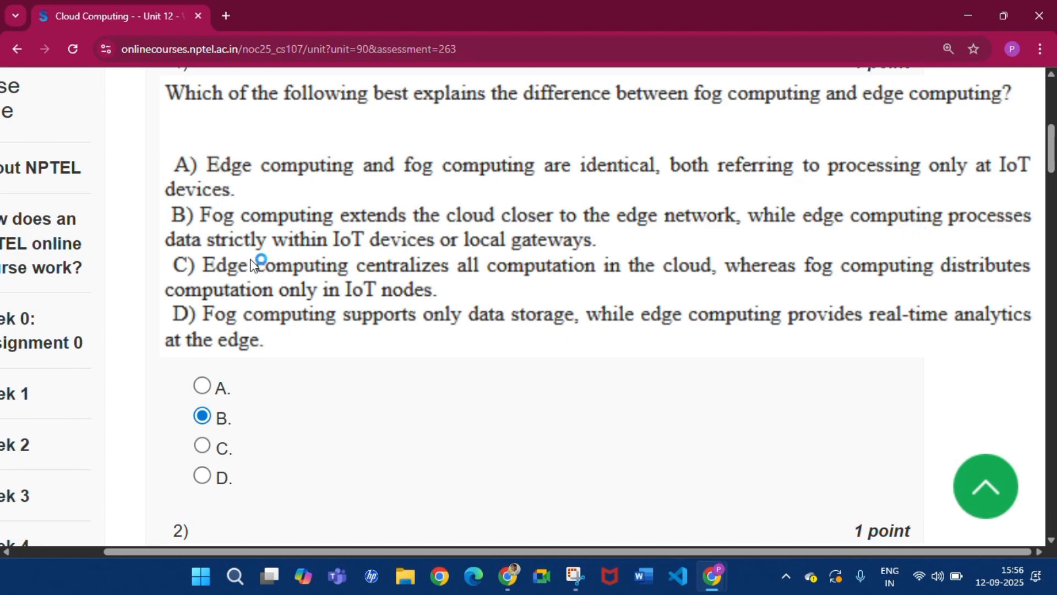
pyautogui.moveTo(431, 394)
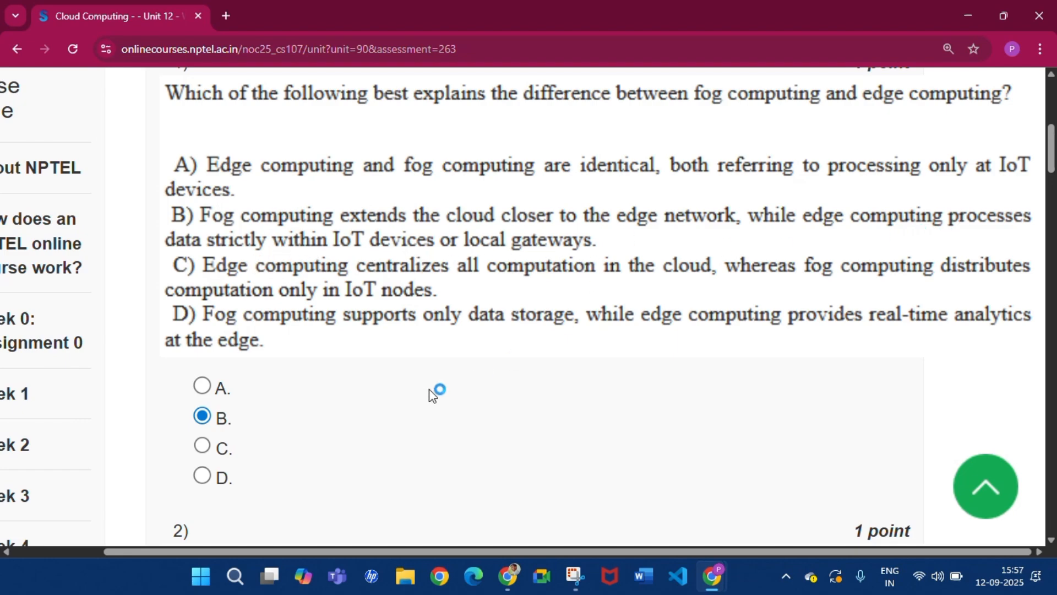
pyautogui.scroll(-3)
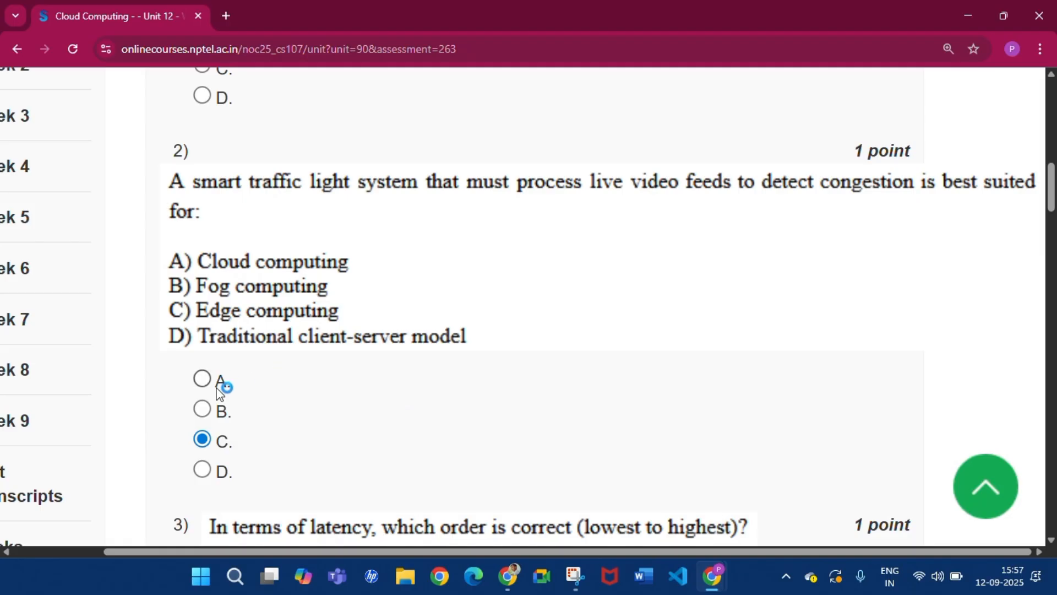
pyautogui.scroll(-3)
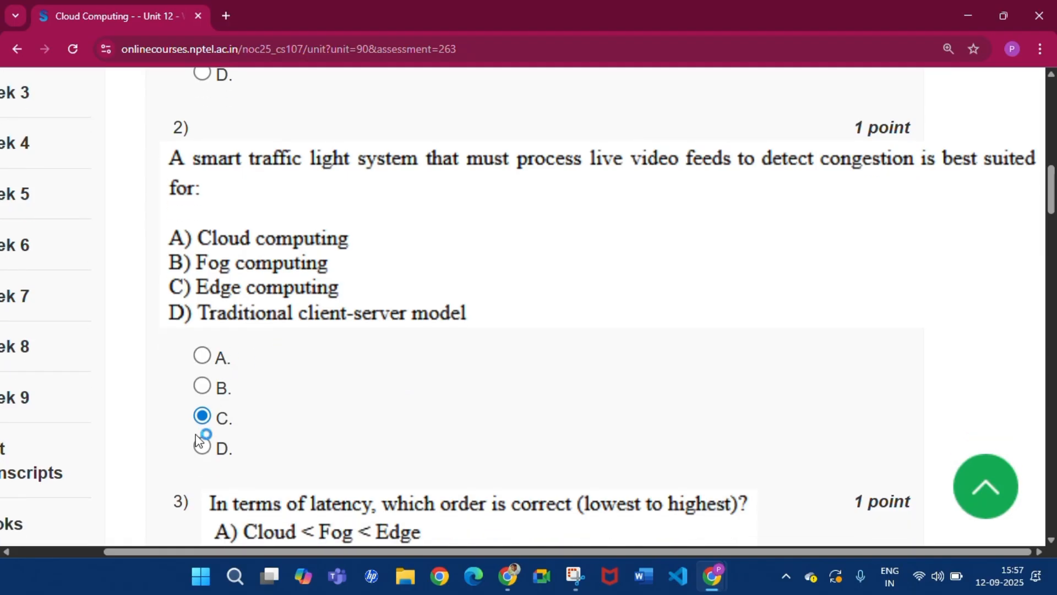
pyautogui.scroll(-3)
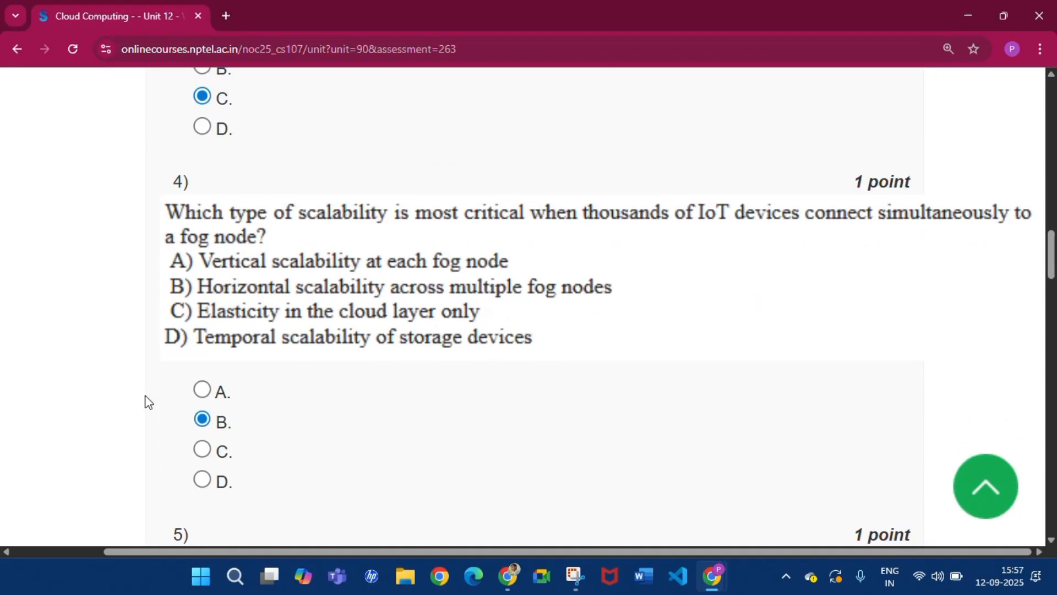
pyautogui.scroll(-3)
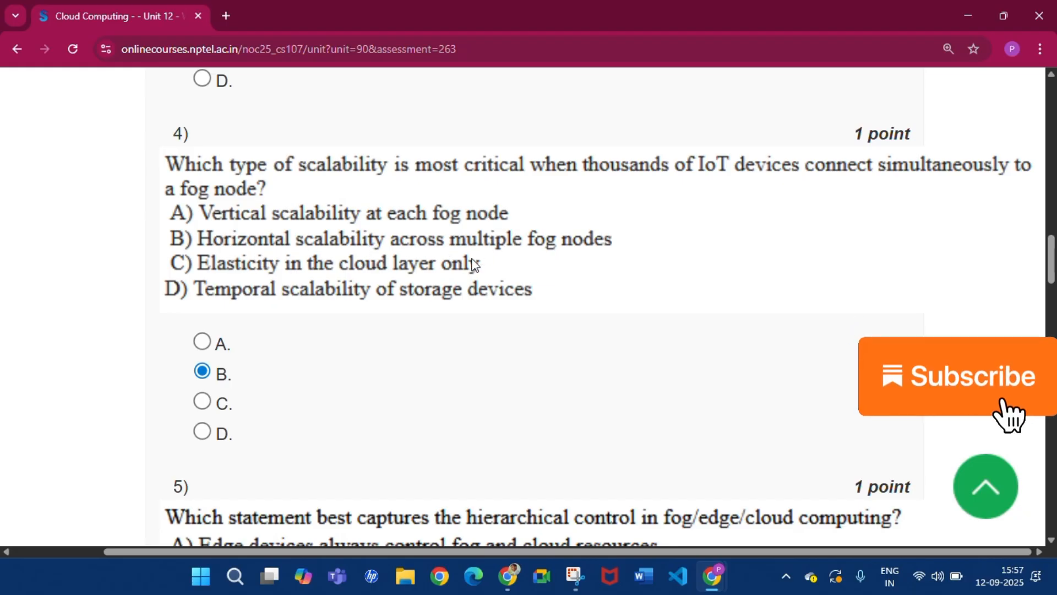
pyautogui.scroll(-3)
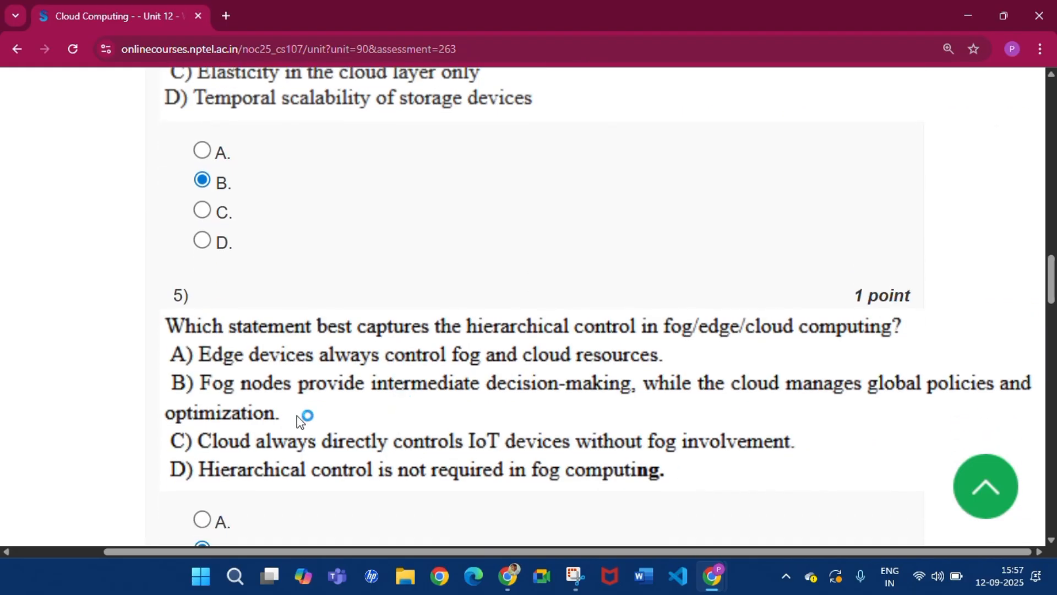
pyautogui.scroll(-3)
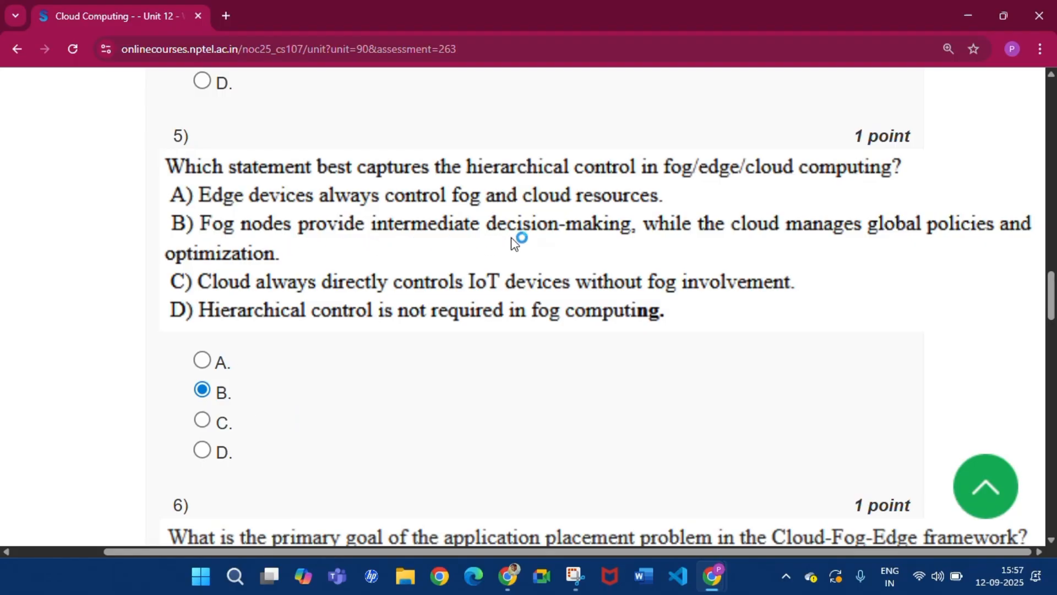
pyautogui.moveTo(934, 243)
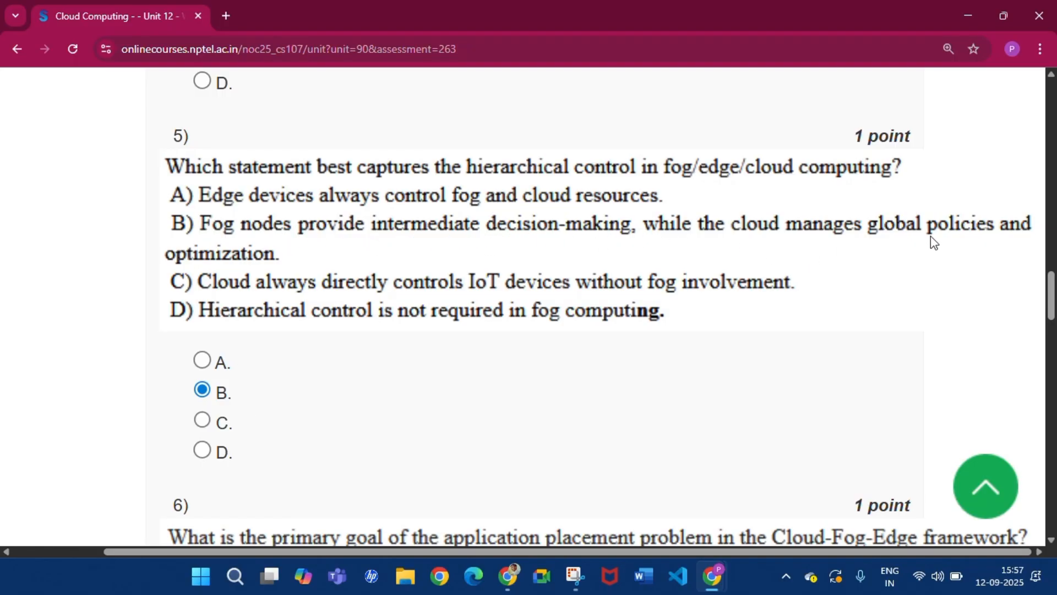
pyautogui.scroll(-3)
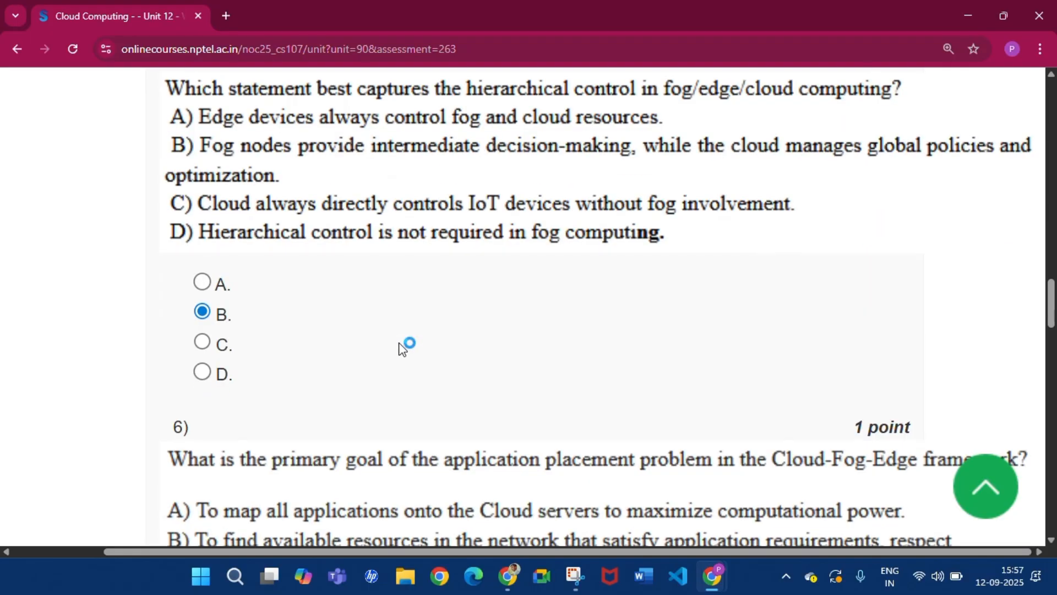
pyautogui.scroll(-3)
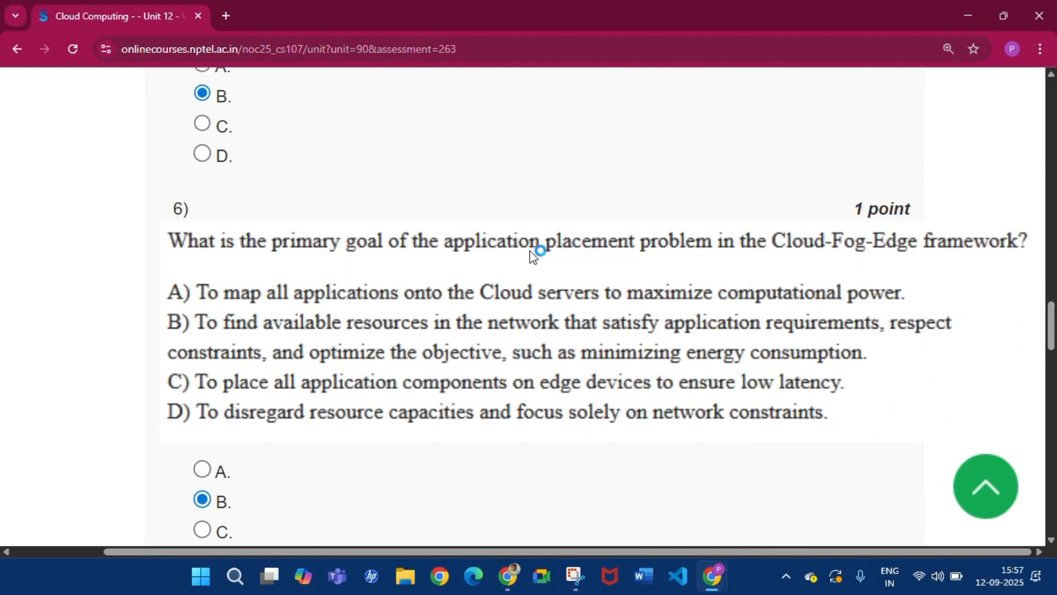
pyautogui.scroll(-3)
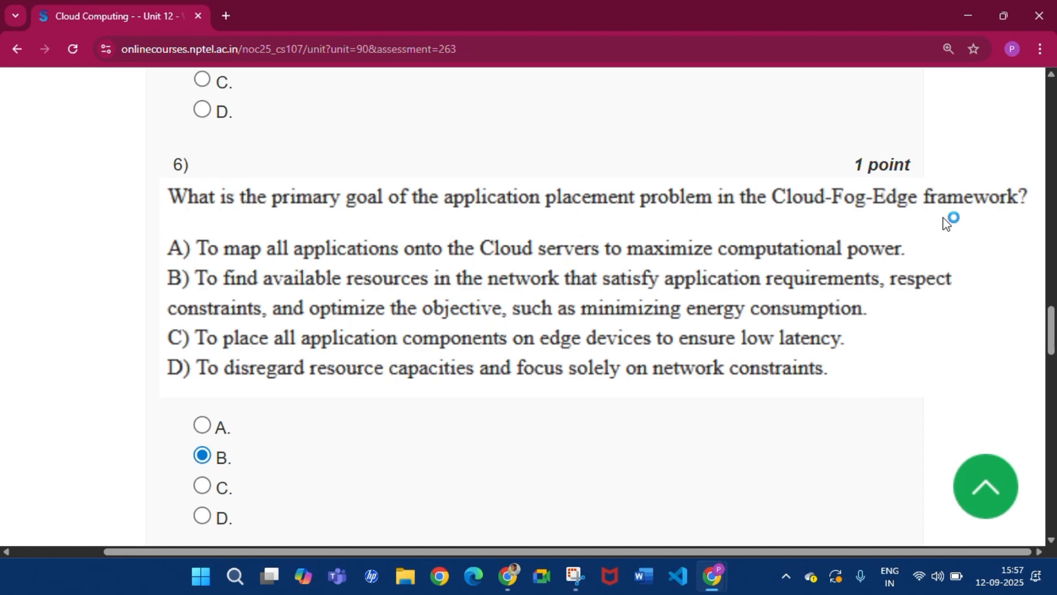
pyautogui.scroll(-3)
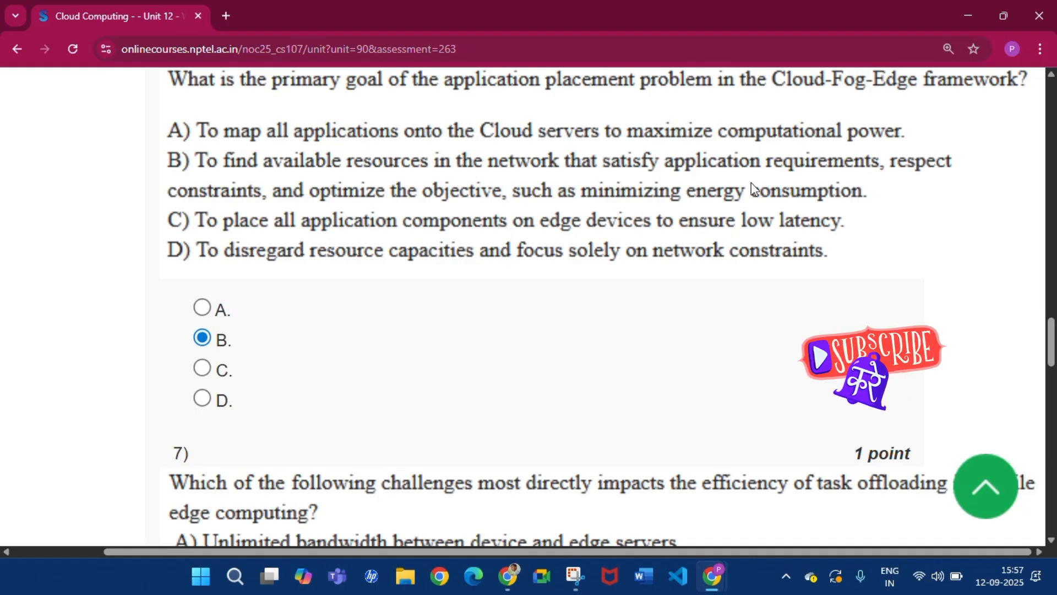
pyautogui.moveTo(394, 209)
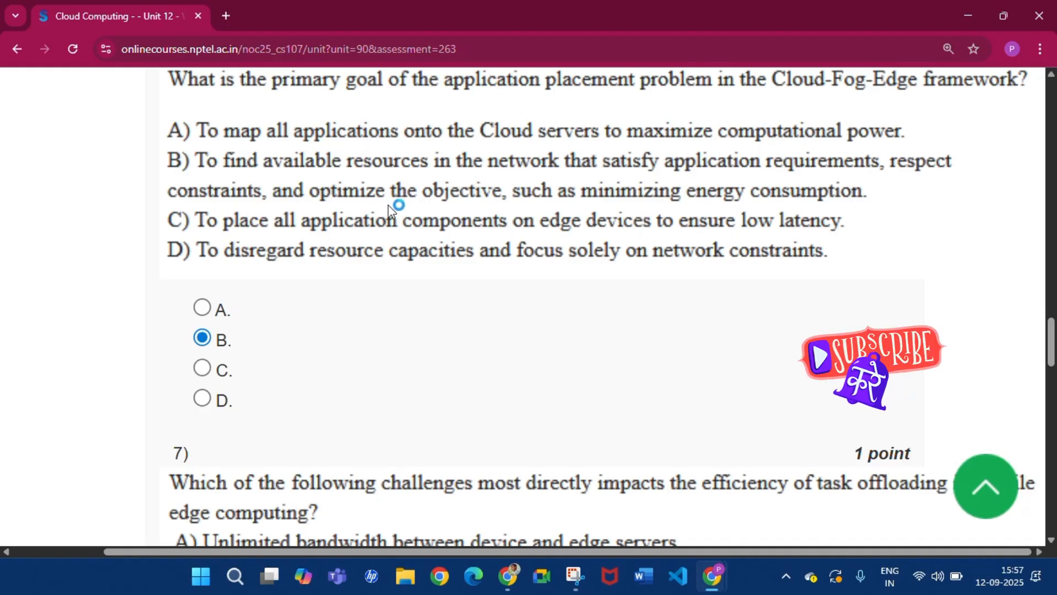
pyautogui.moveTo(684, 280)
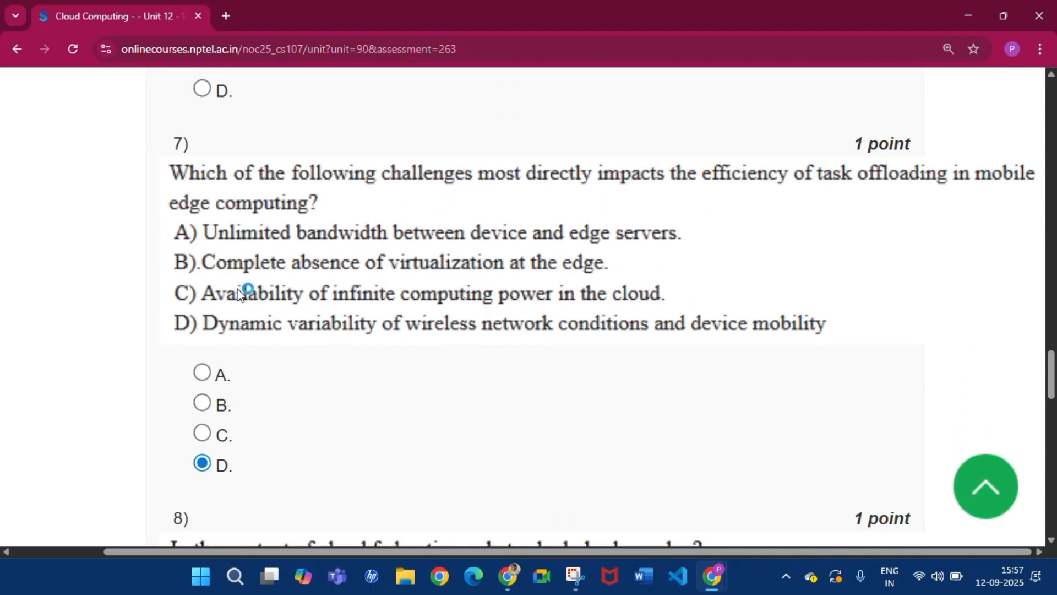
pyautogui.moveTo(434, 333)
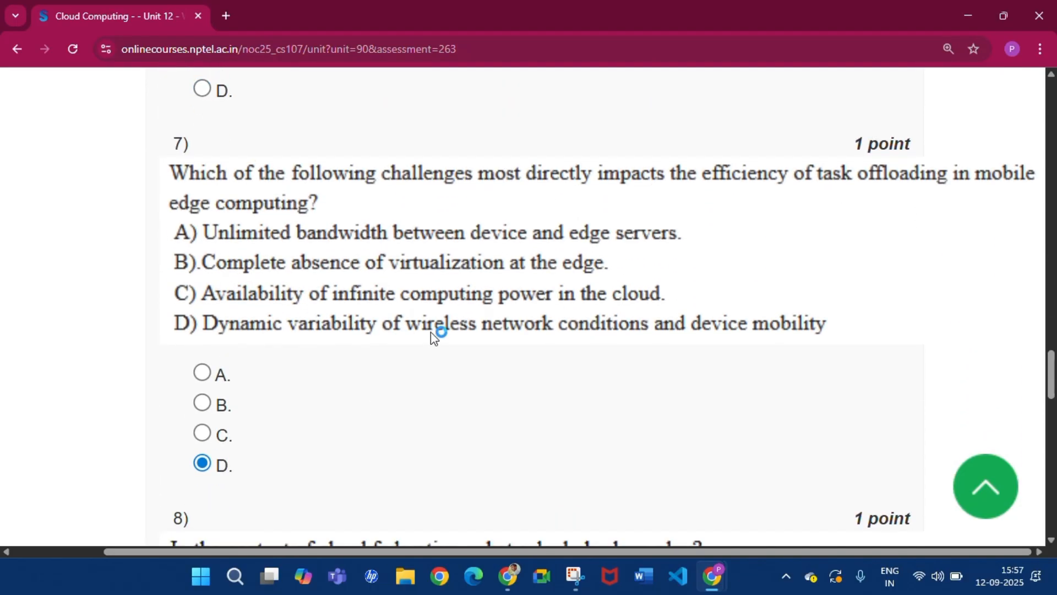
pyautogui.moveTo(518, 464)
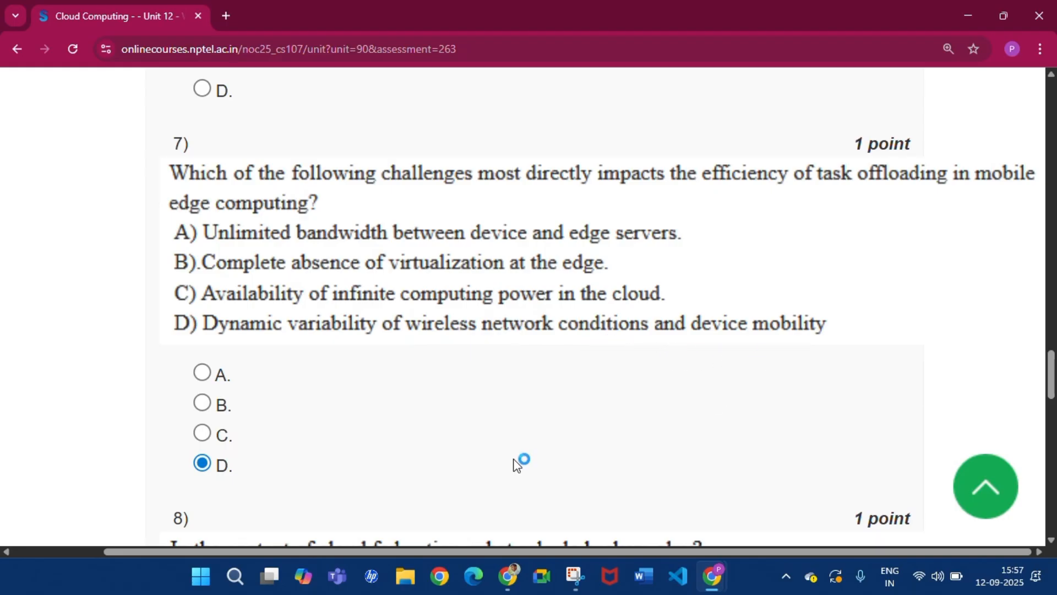
# Scroll down through questions 8 and 9 on cloud brokers
pyautogui.scroll(-3)
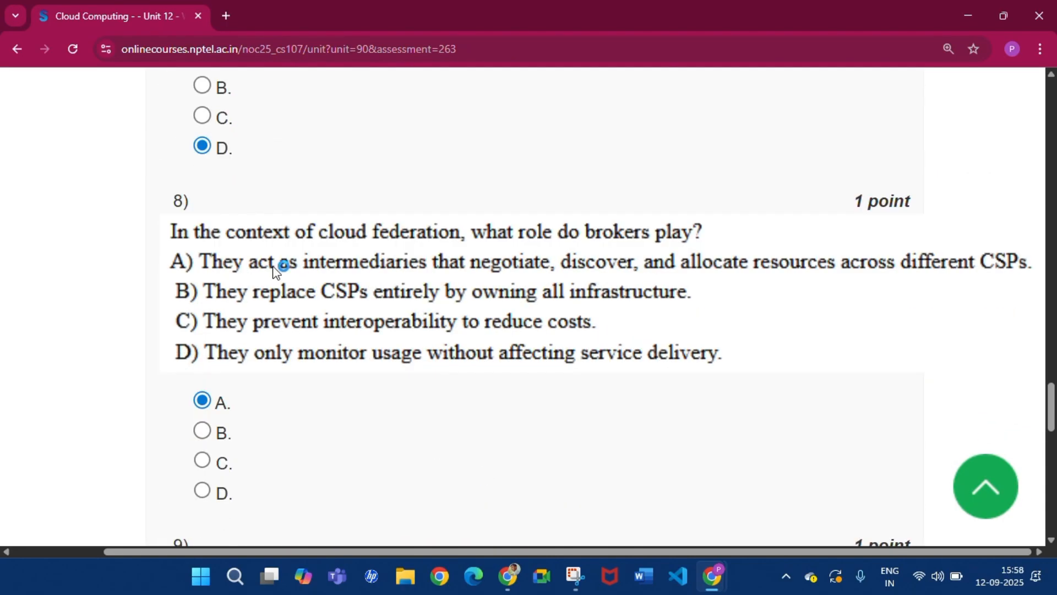
pyautogui.moveTo(202, 283)
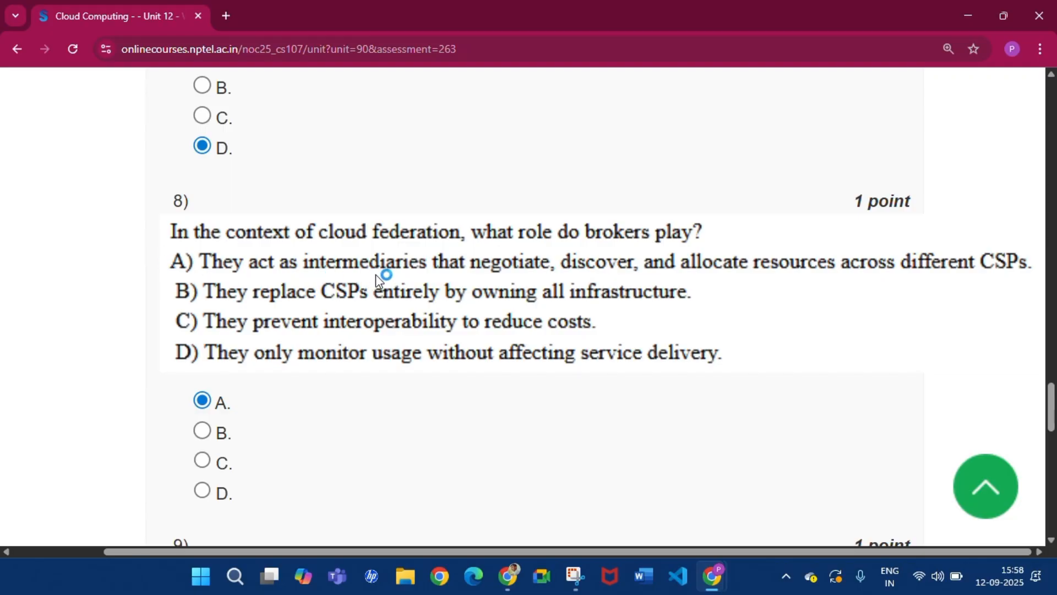
pyautogui.moveTo(661, 281)
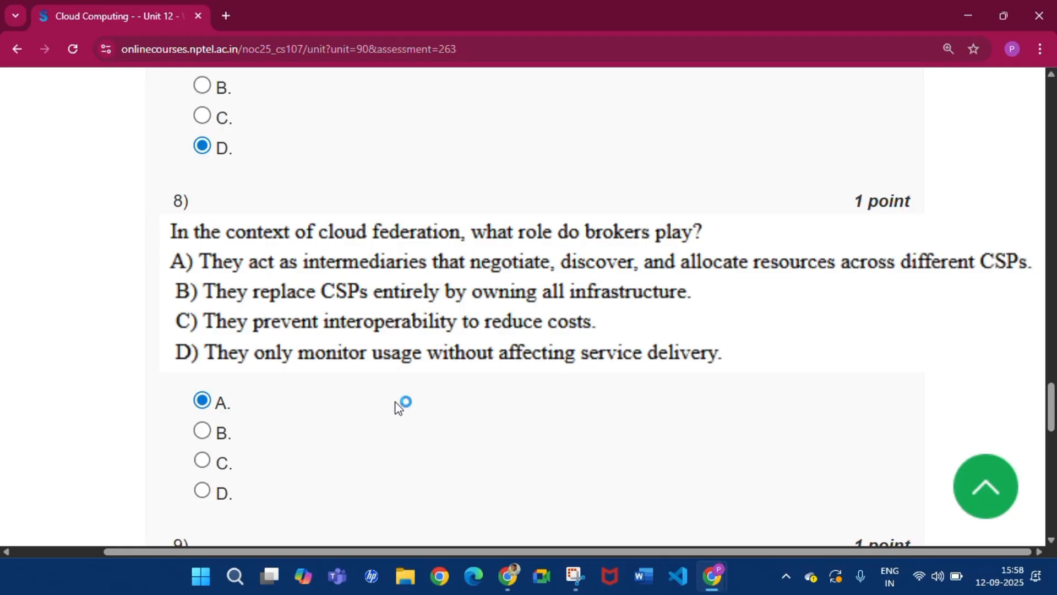
pyautogui.scroll(-3)
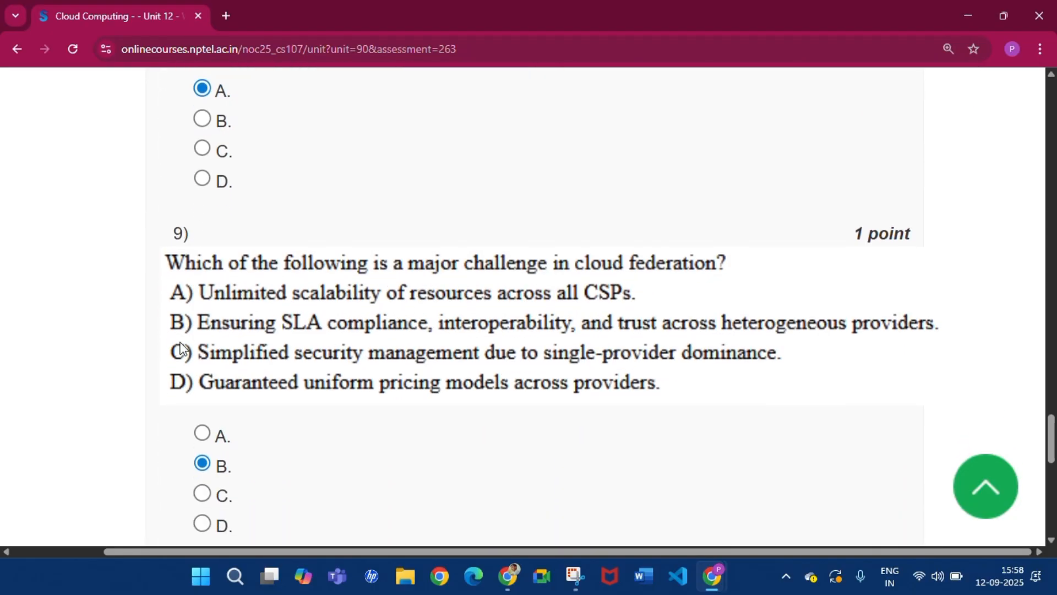
pyautogui.scroll(-3)
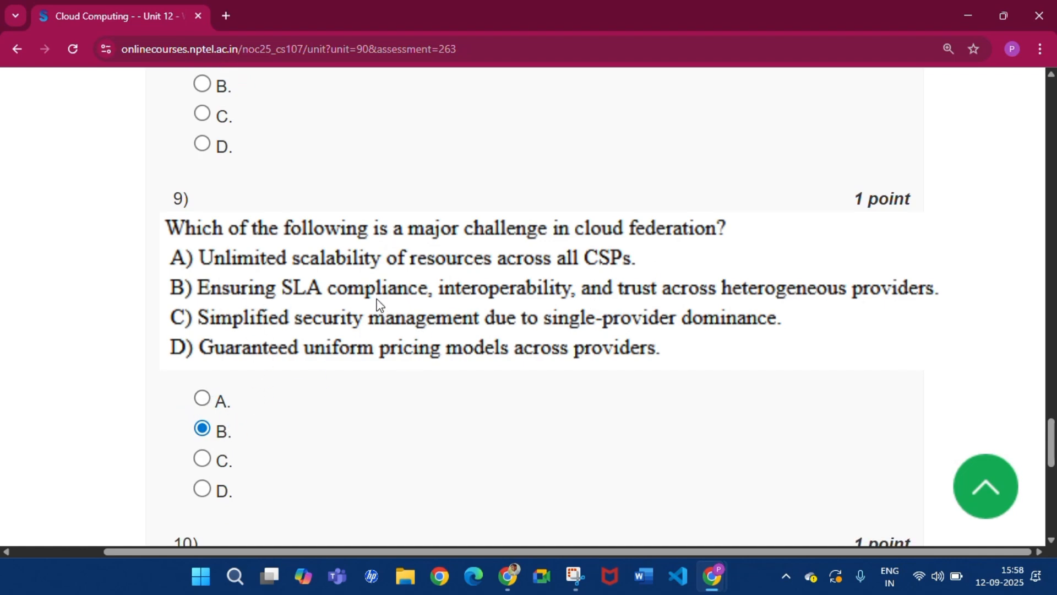
pyautogui.moveTo(674, 300)
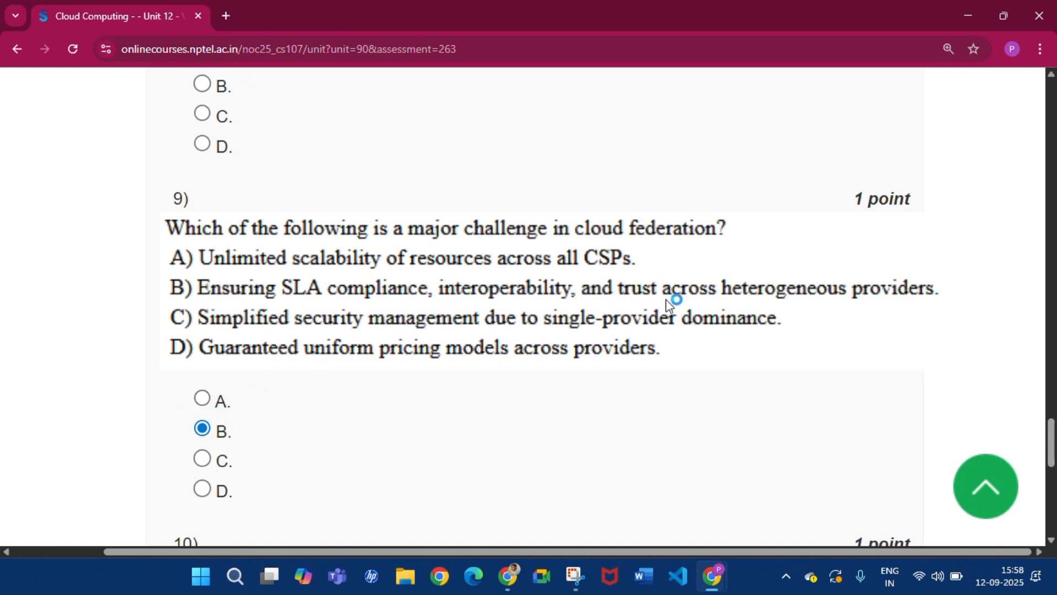
pyautogui.moveTo(310, 485)
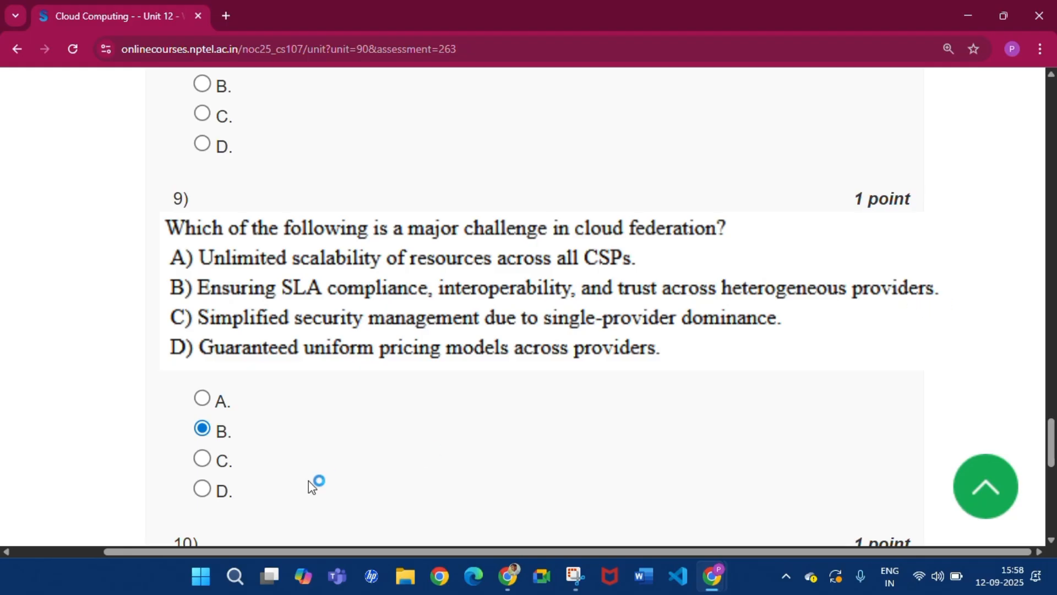
# Answer question 10 on hybrid cloud federation with option C and reach Submit Answers
pyautogui.scroll(-3)
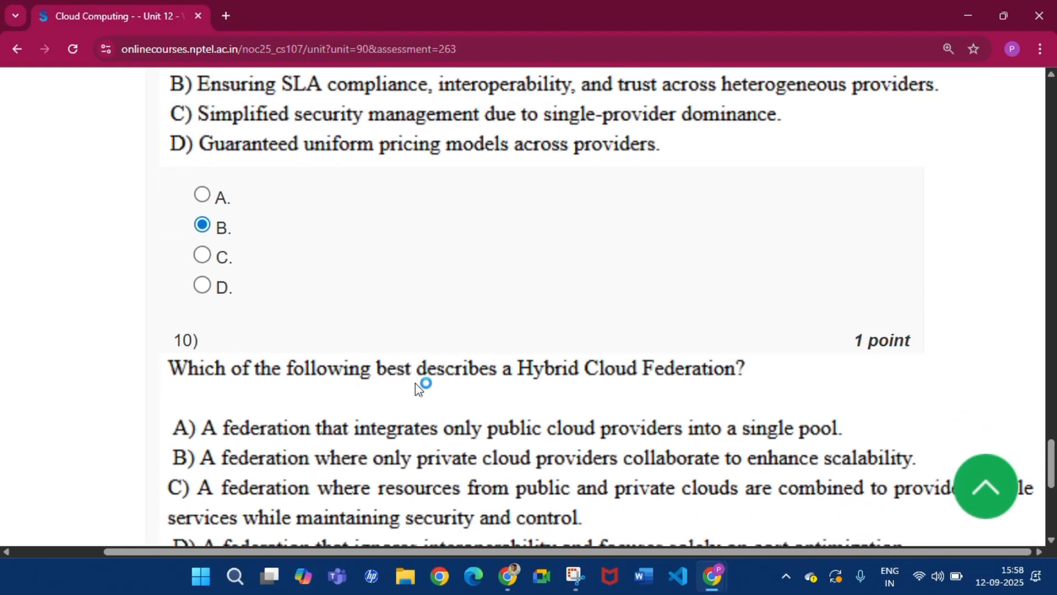
pyautogui.scroll(-3)
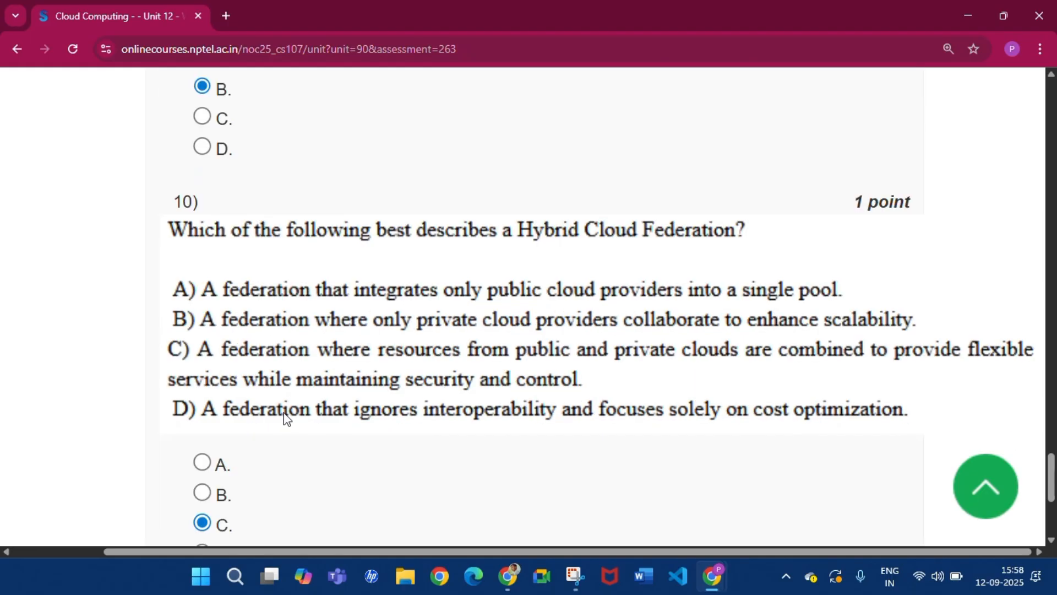
pyautogui.scroll(-3)
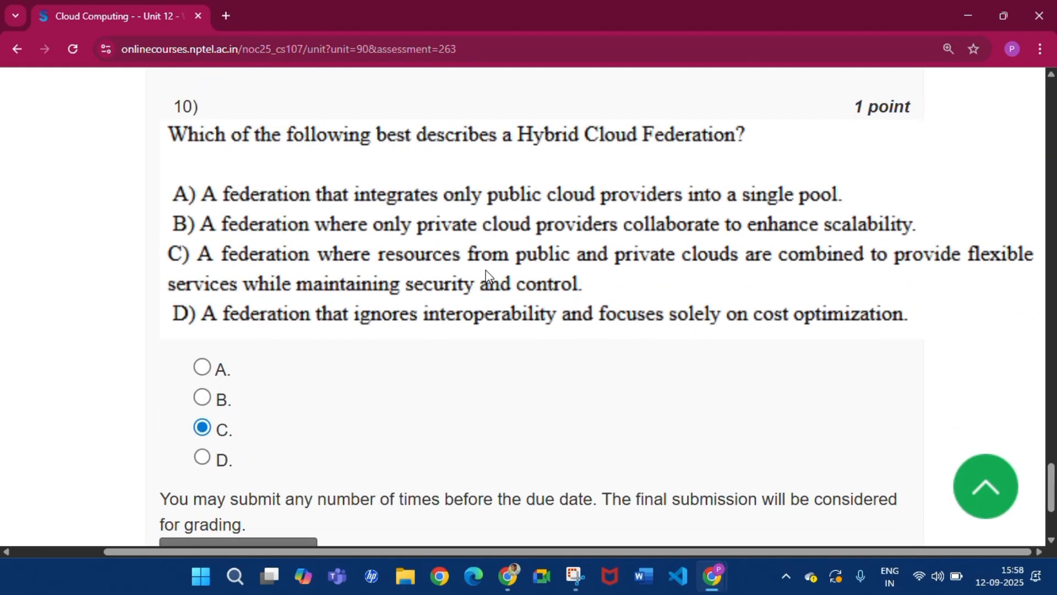
pyautogui.moveTo(872, 279)
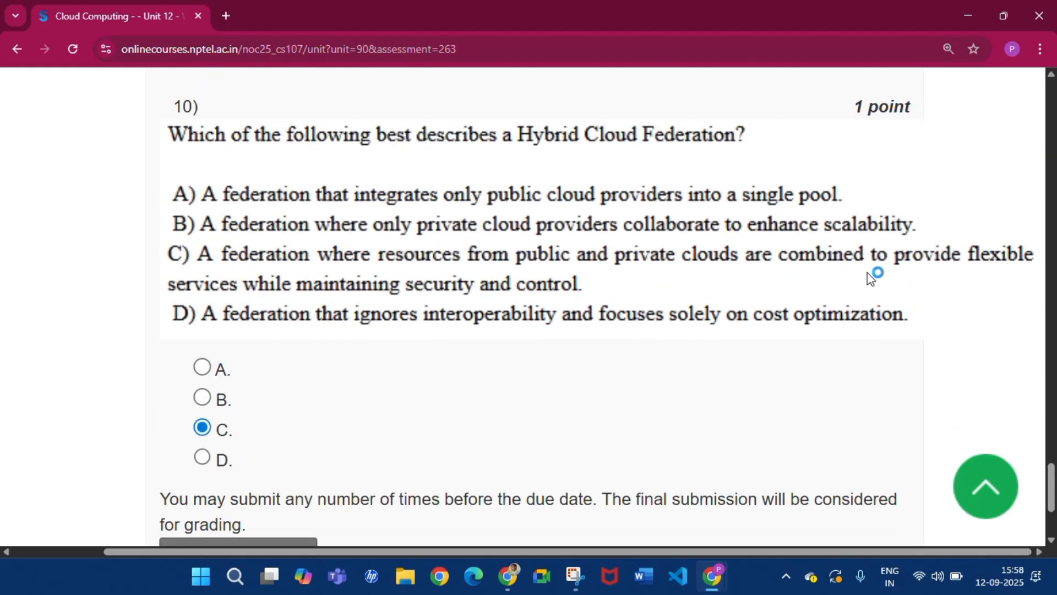
pyautogui.moveTo(370, 313)
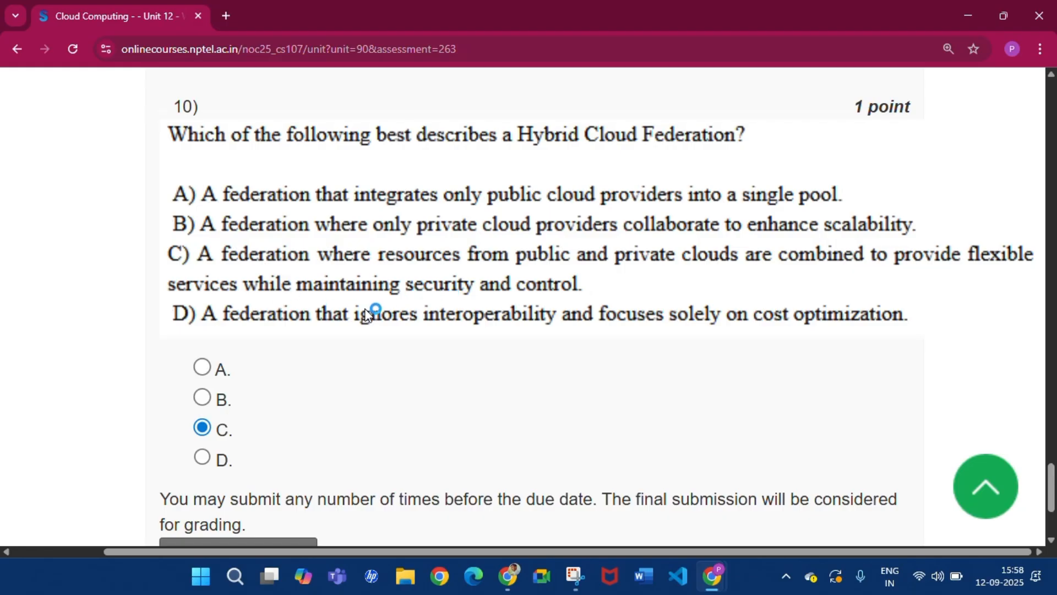
pyautogui.scroll(-3)
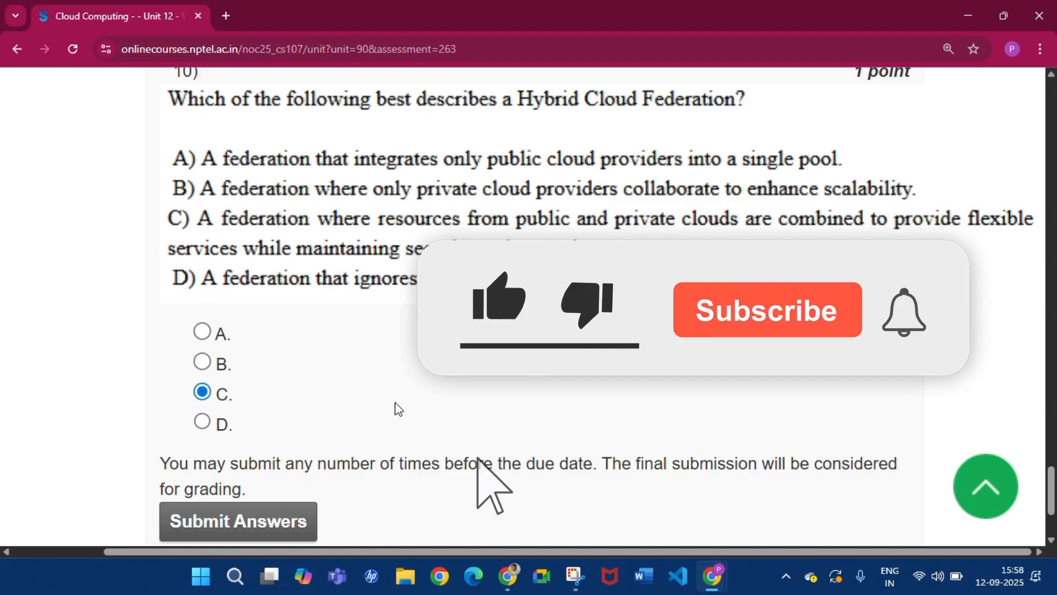
pyautogui.click(766, 310)
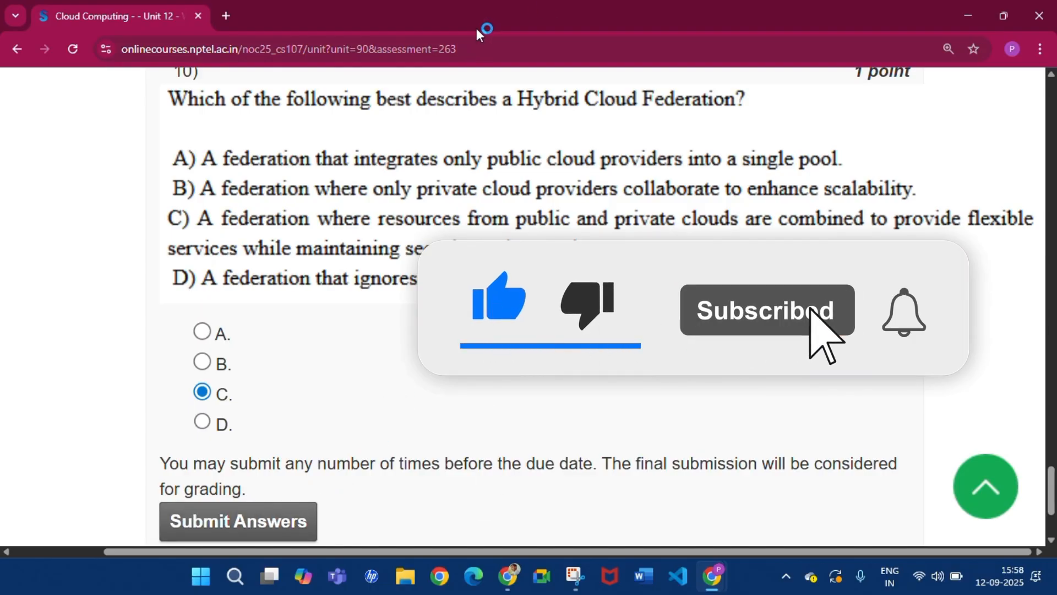